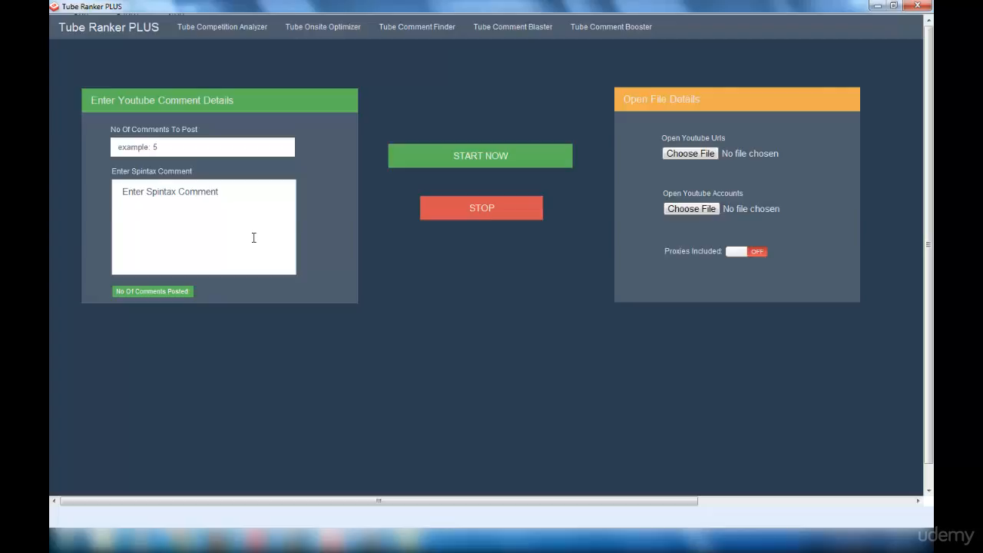
pyautogui.moveTo(746, 161)
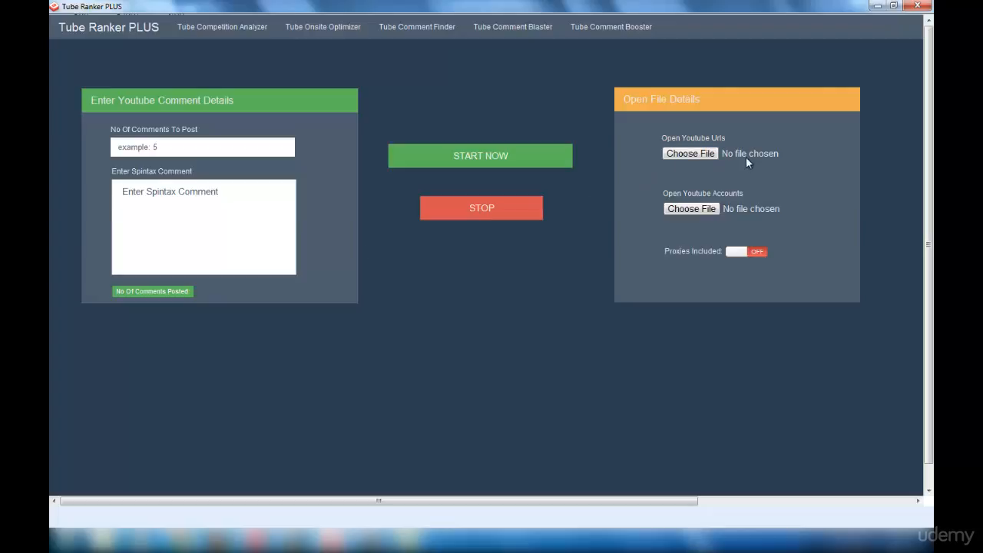
pyautogui.moveTo(734, 145)
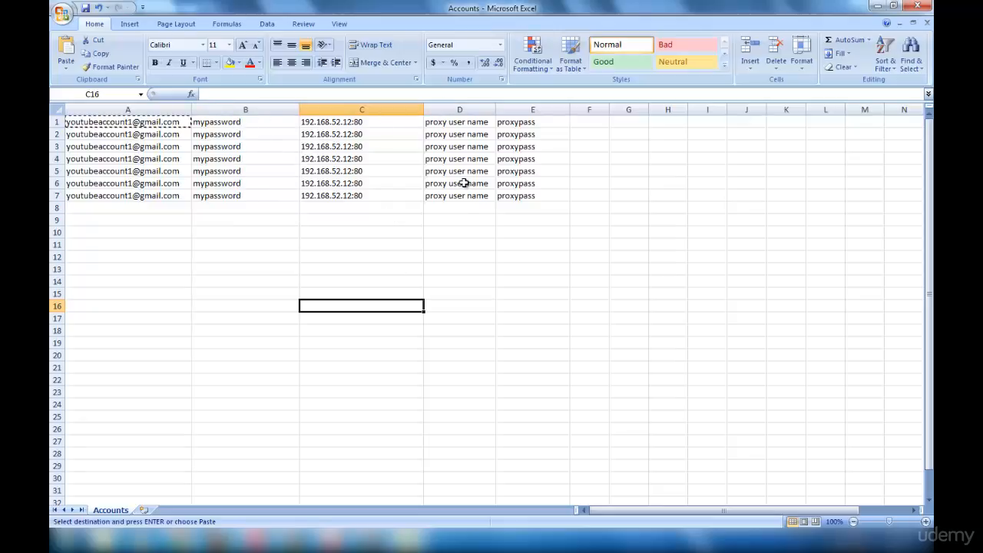
pyautogui.moveTo(547, 156)
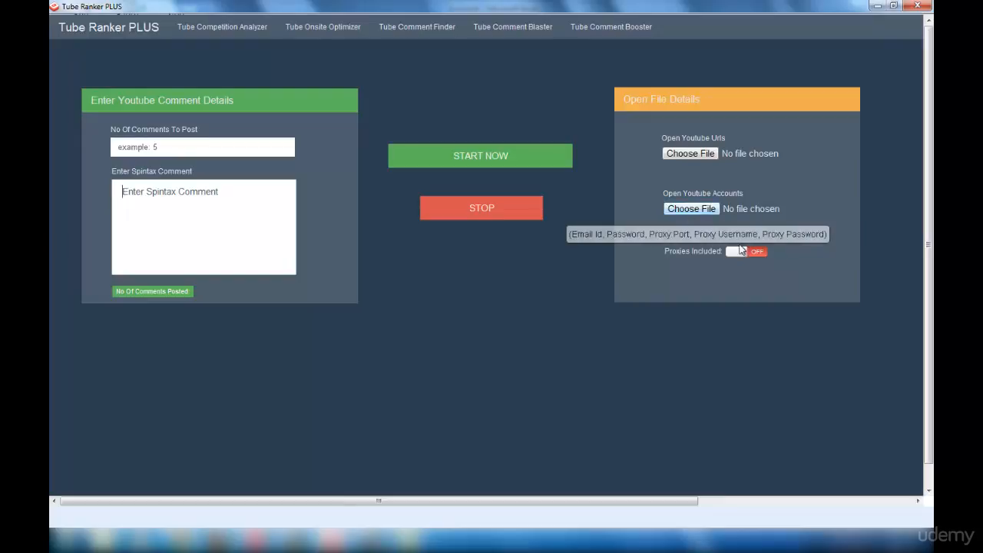
pyautogui.moveTo(762, 316)
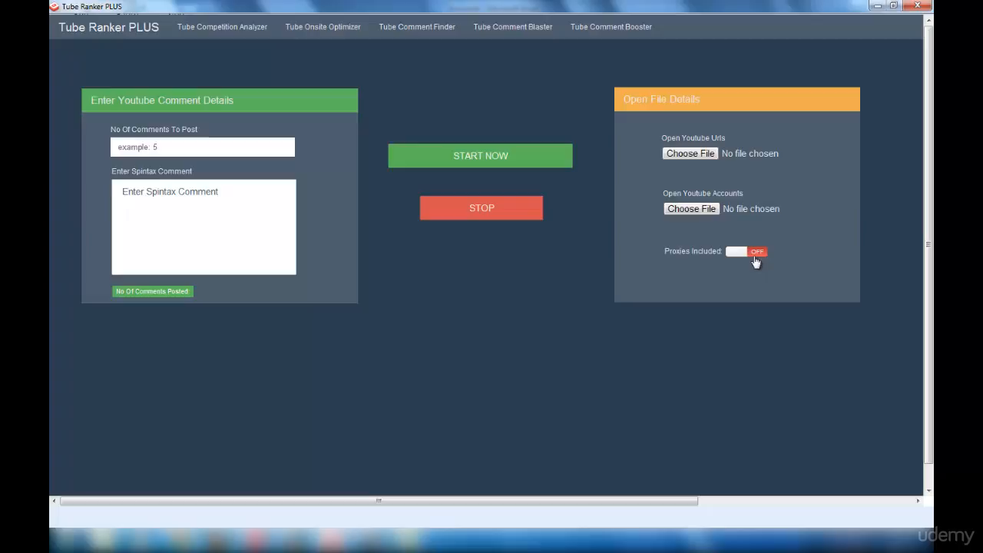
# Switch the Proxies Included toggle to ON, leaving both file inputs empty
pyautogui.click(746, 252)
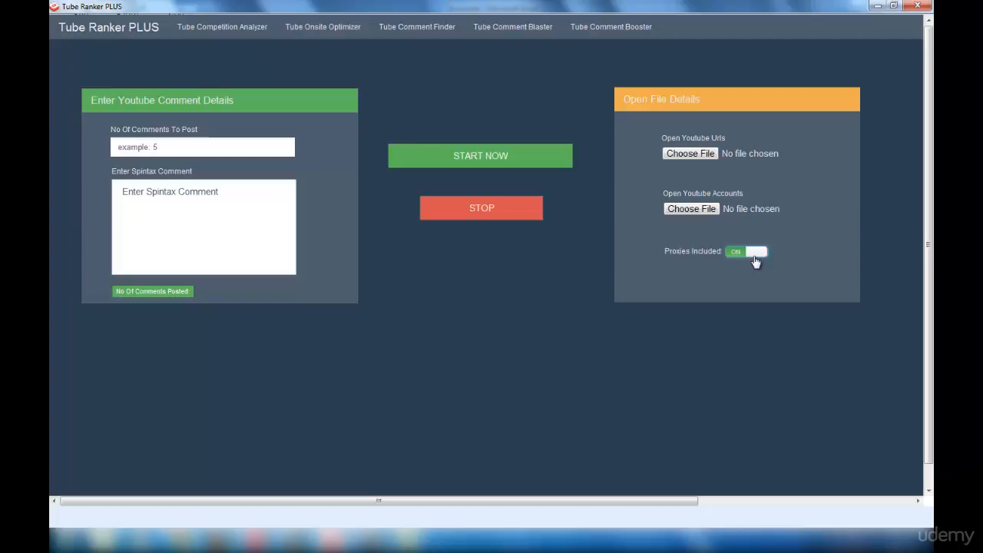
pyautogui.moveTo(526, 398)
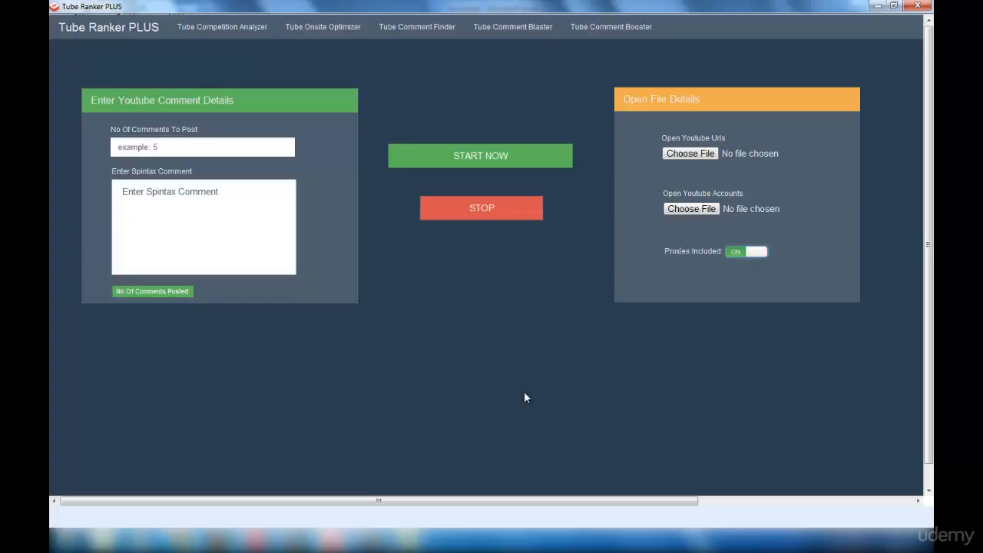